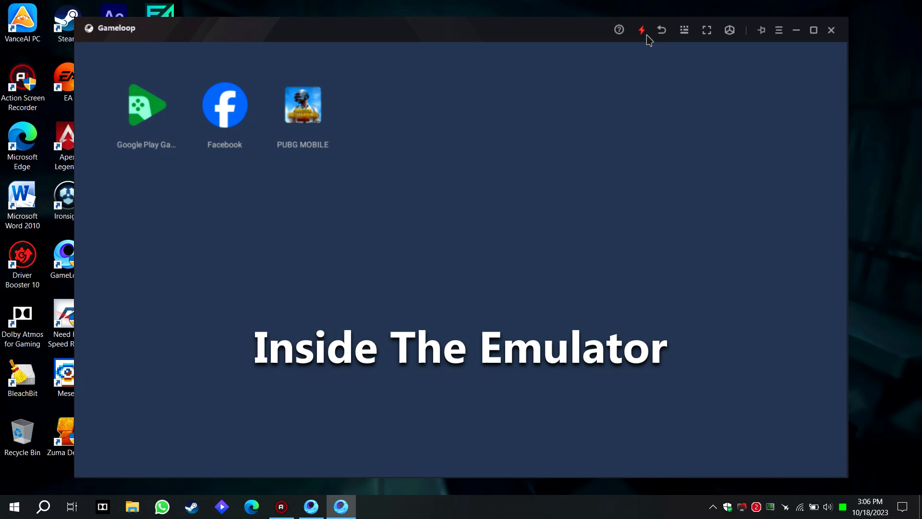
Launch Gameloop's Android Settings app and go to the installed Apps list.
key(F9)
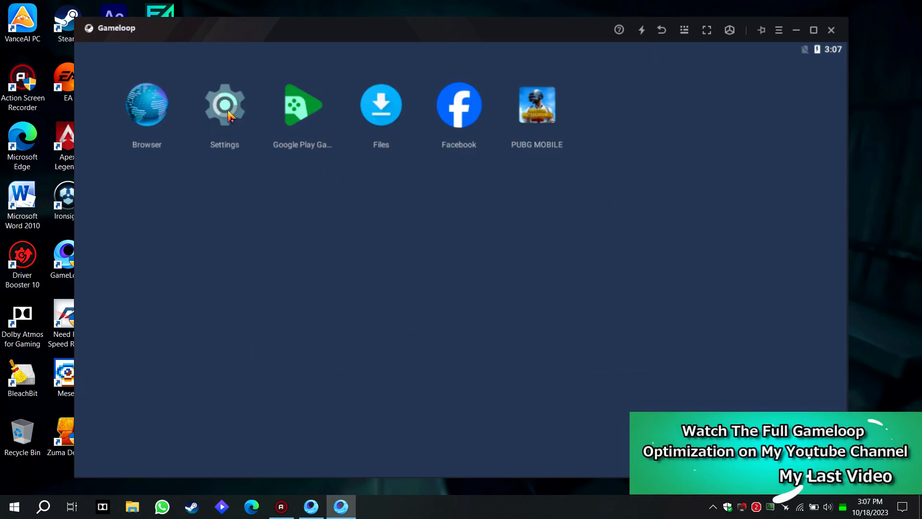
click(224, 105)
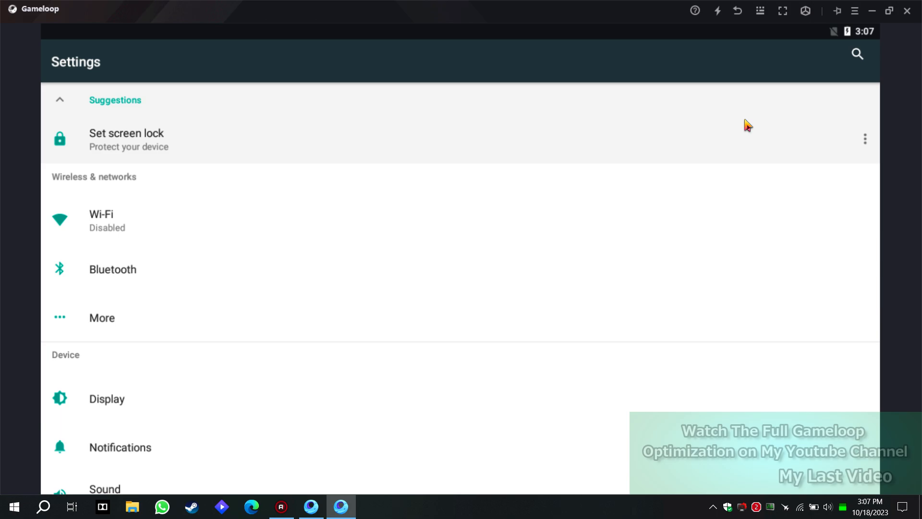
scroll(down, 3)
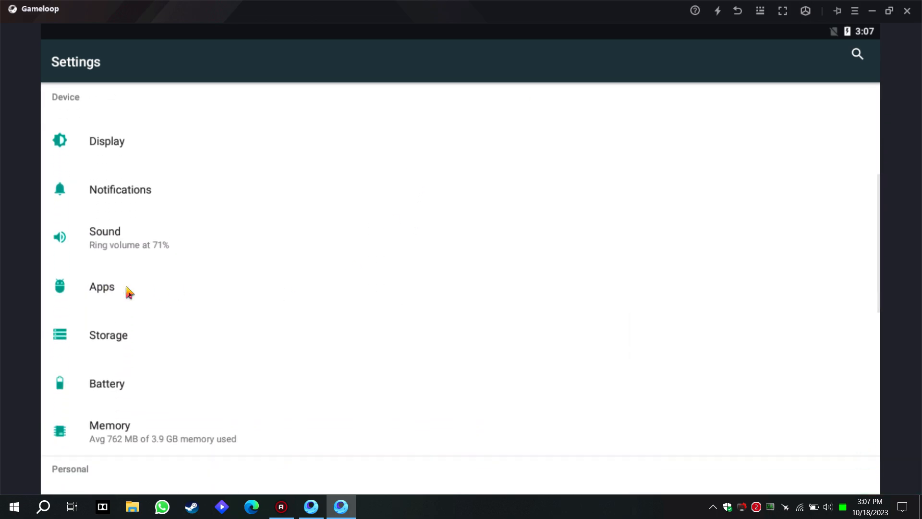
click(101, 287)
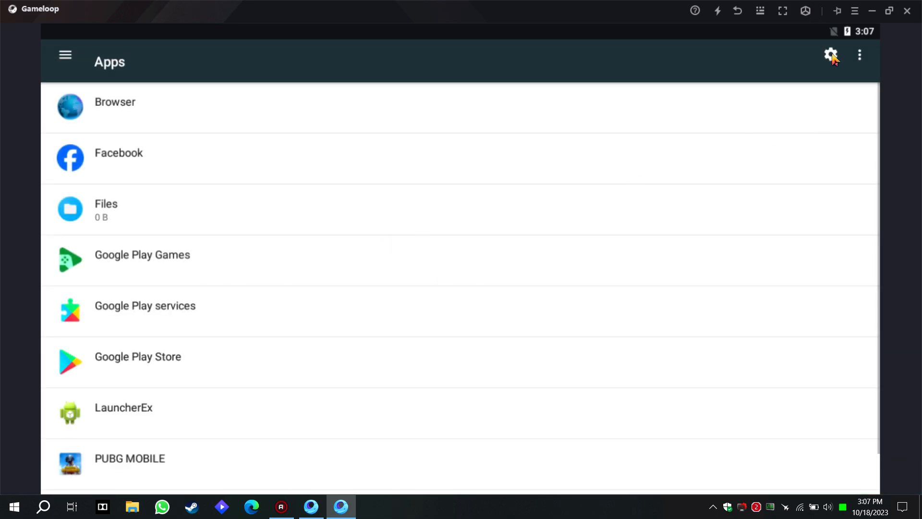
Switch off Browser's location permission under App permissions, returning to Configure apps.
click(830, 55)
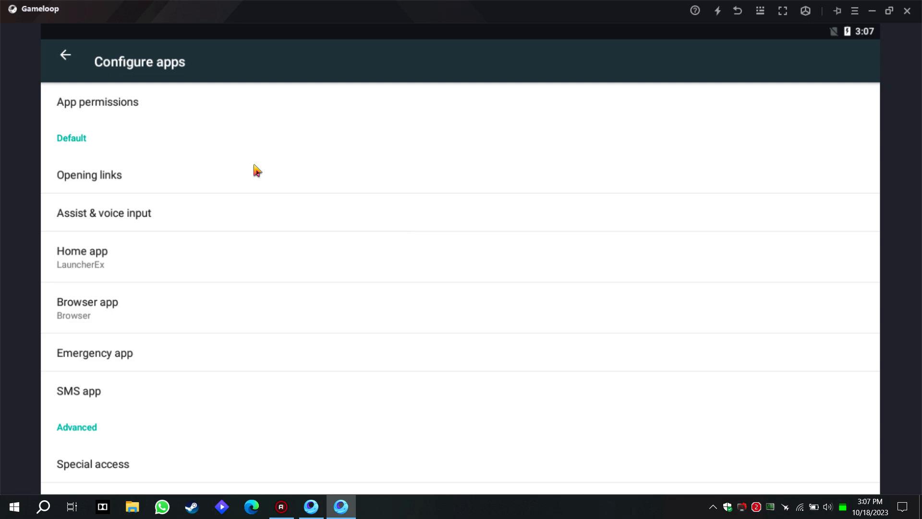
click(98, 101)
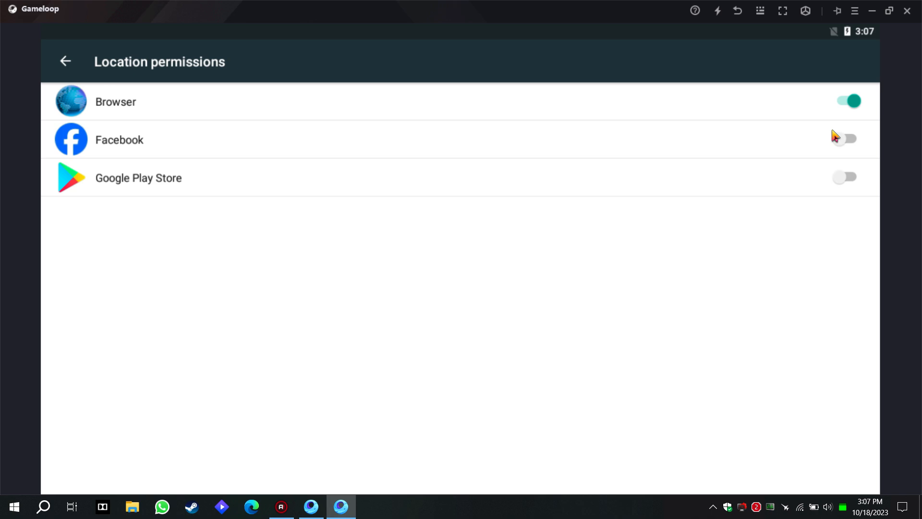
click(848, 100)
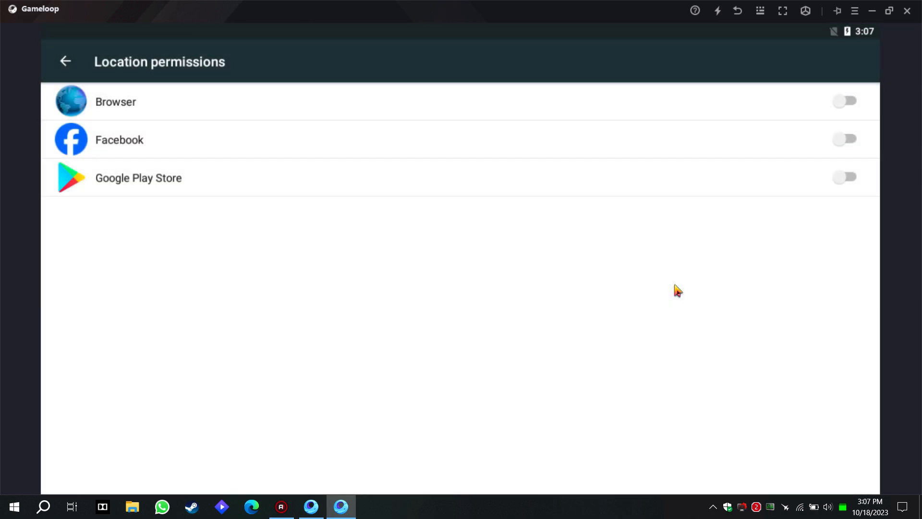
click(67, 61)
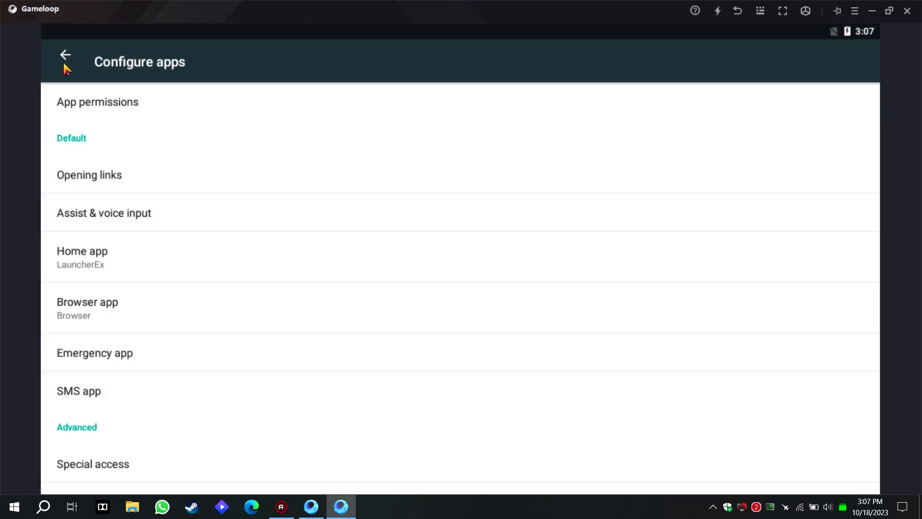
Visit Special access and Battery optimization, where PUBG MOBILE shows as not optimized.
click(93, 464)
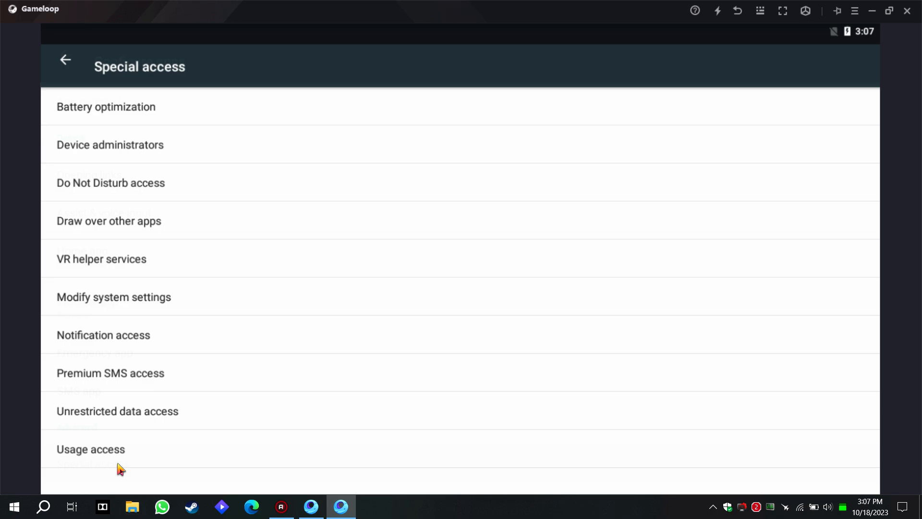
click(106, 106)
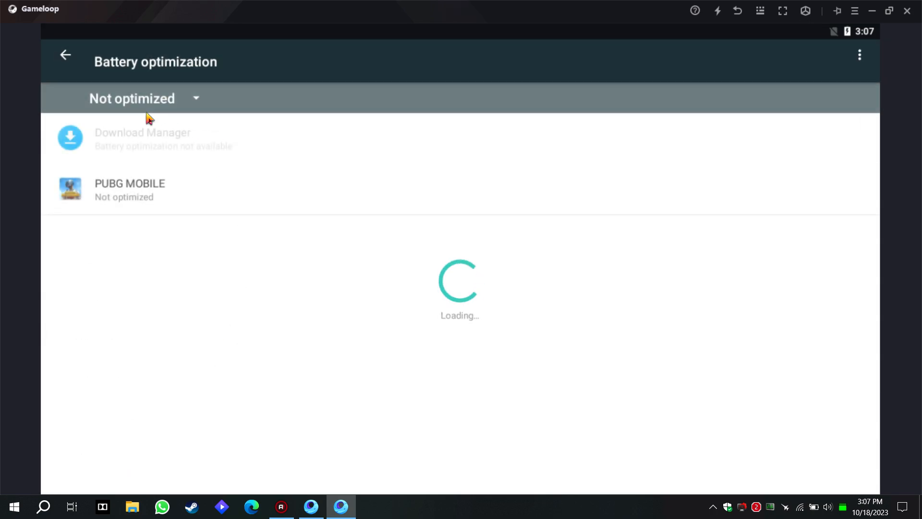
click(129, 190)
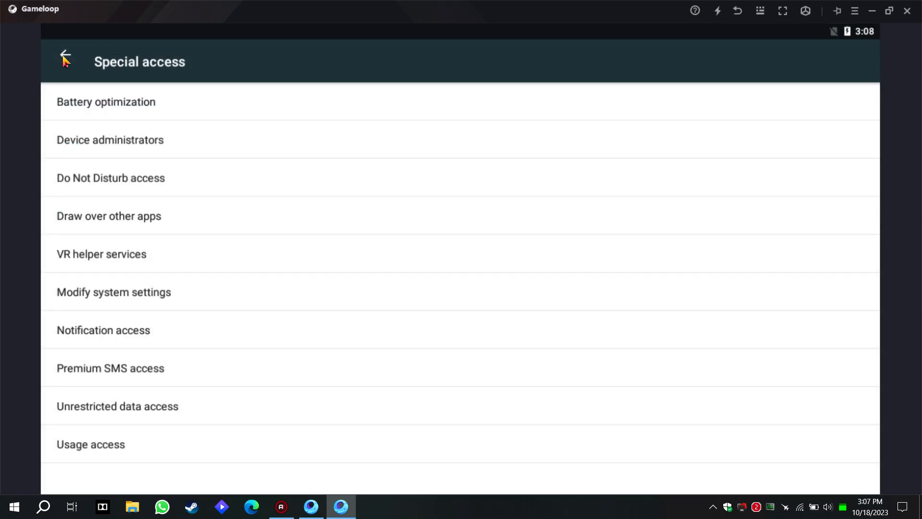
click(110, 139)
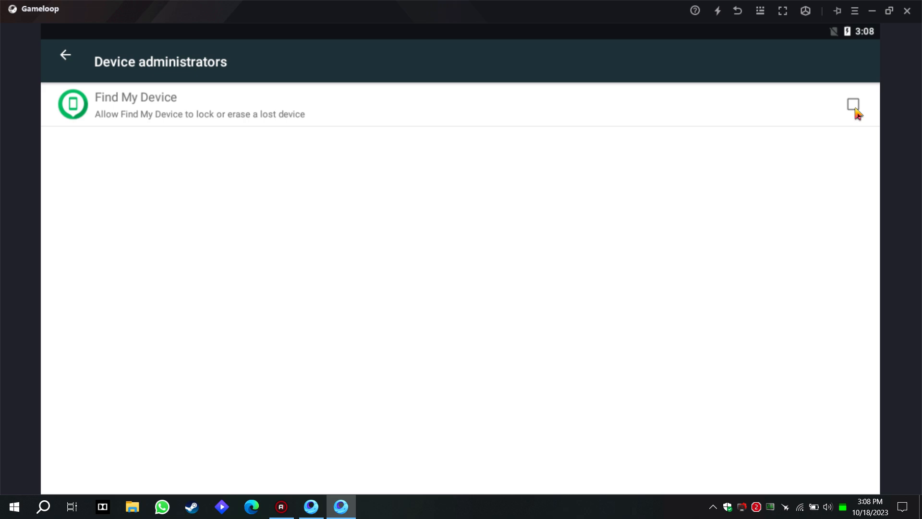
click(65, 55)
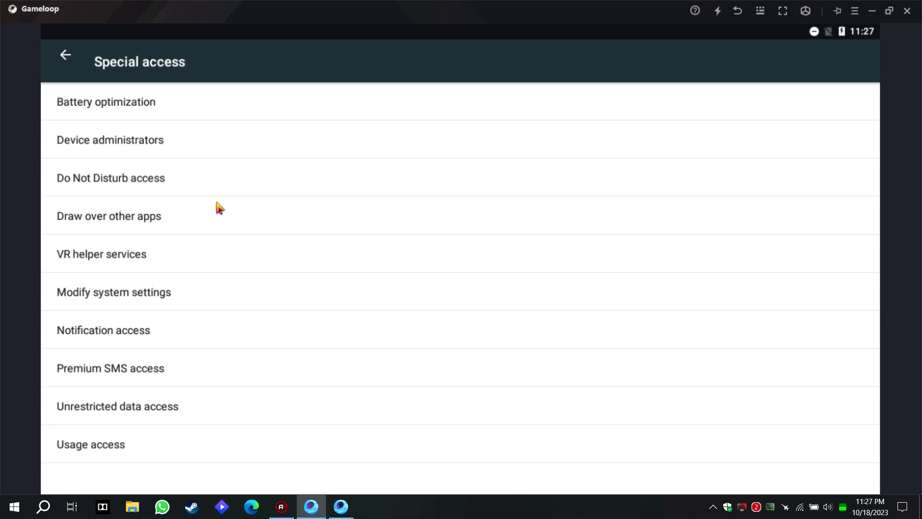
click(111, 177)
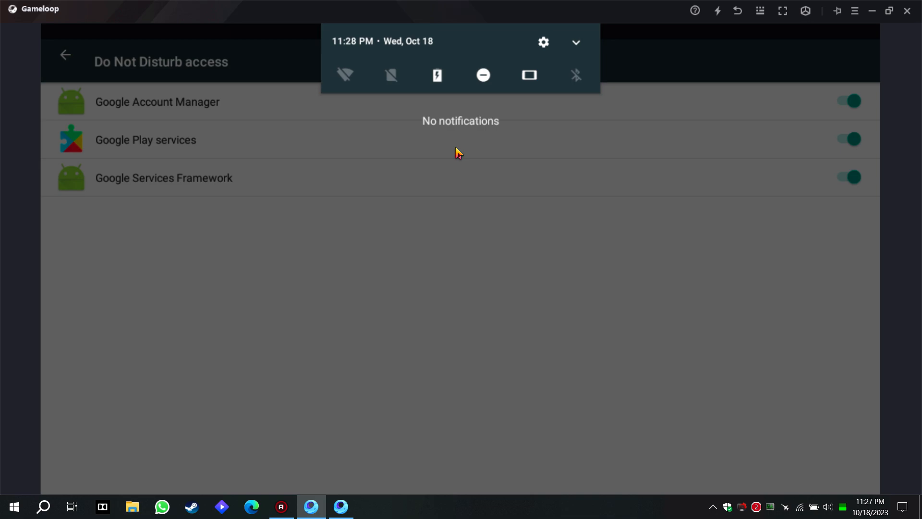
click(483, 75)
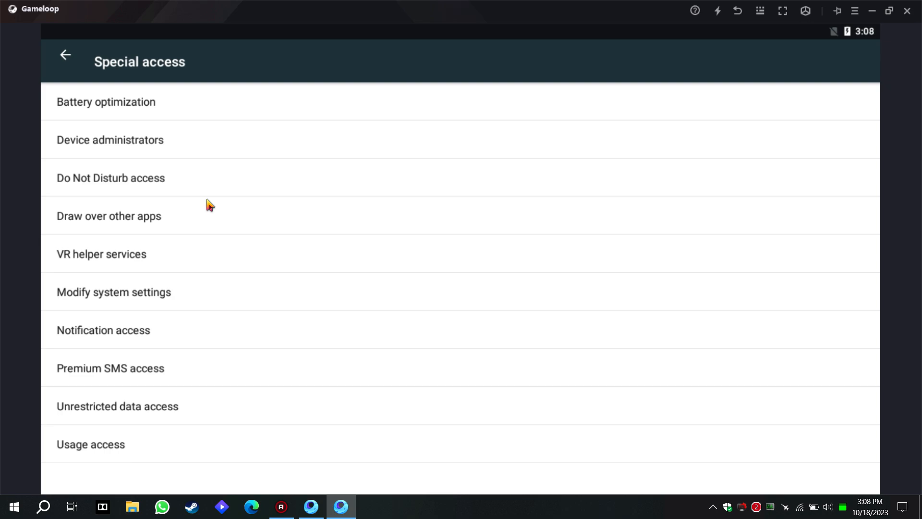
Check usage access for Google Play services and Google Play Store, leaving both off.
click(90, 444)
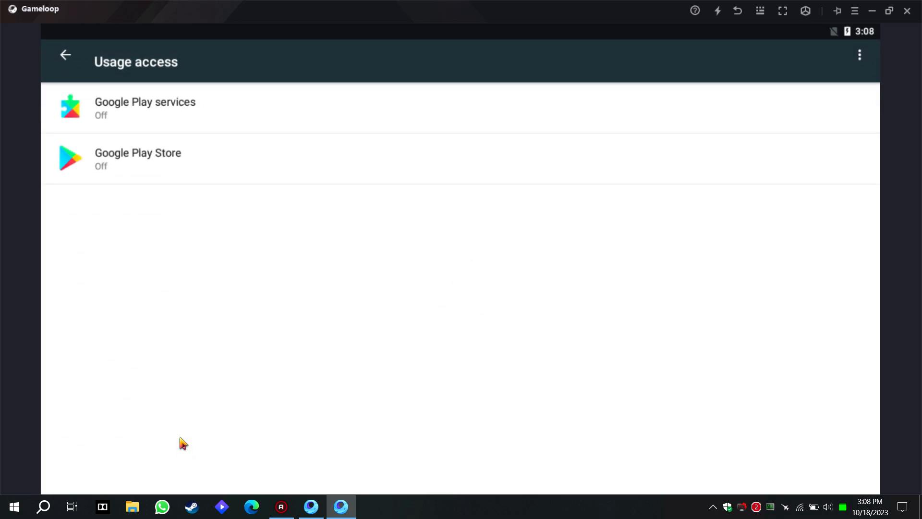
click(145, 102)
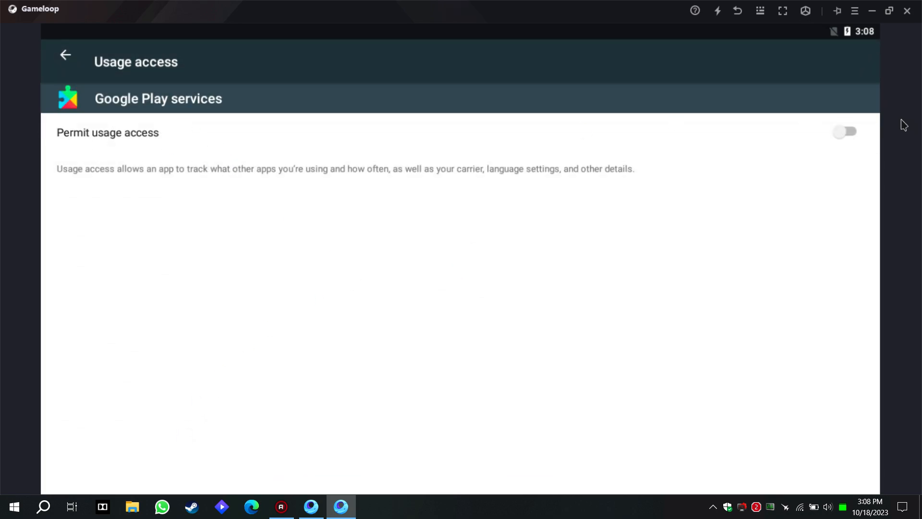
click(64, 54)
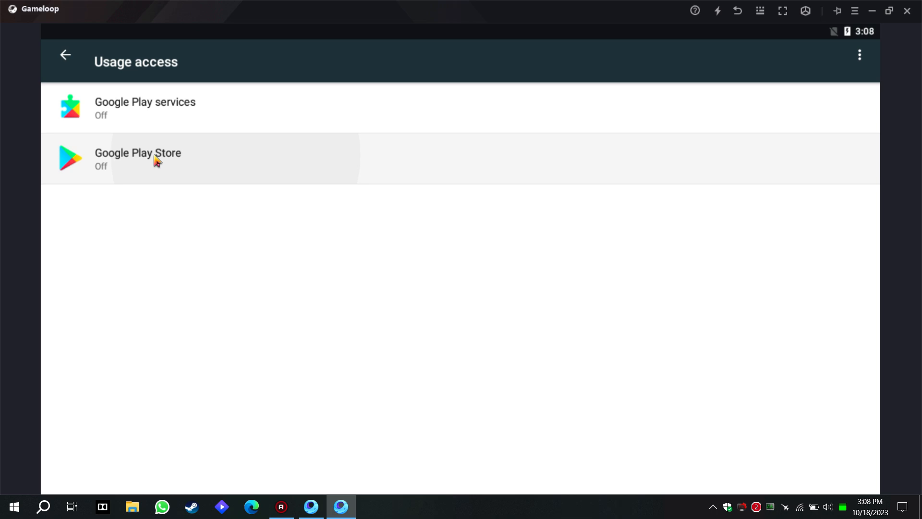
click(138, 158)
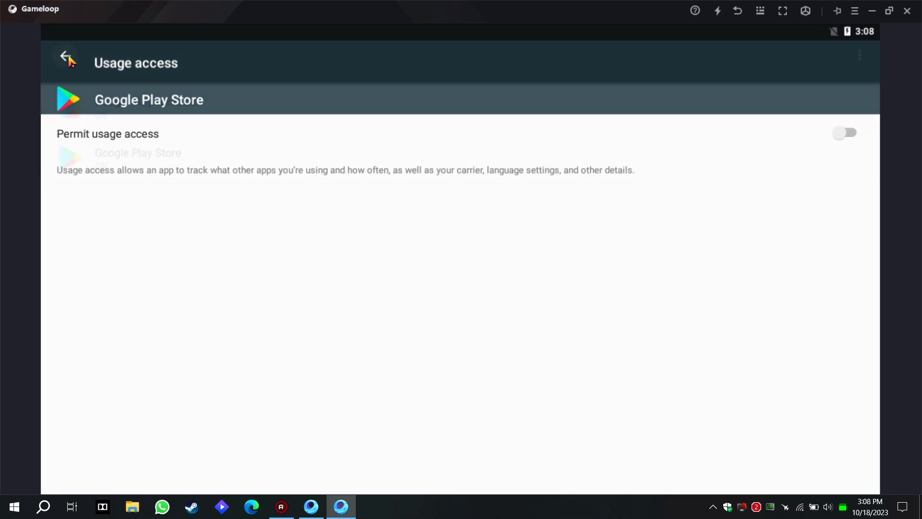
click(66, 61)
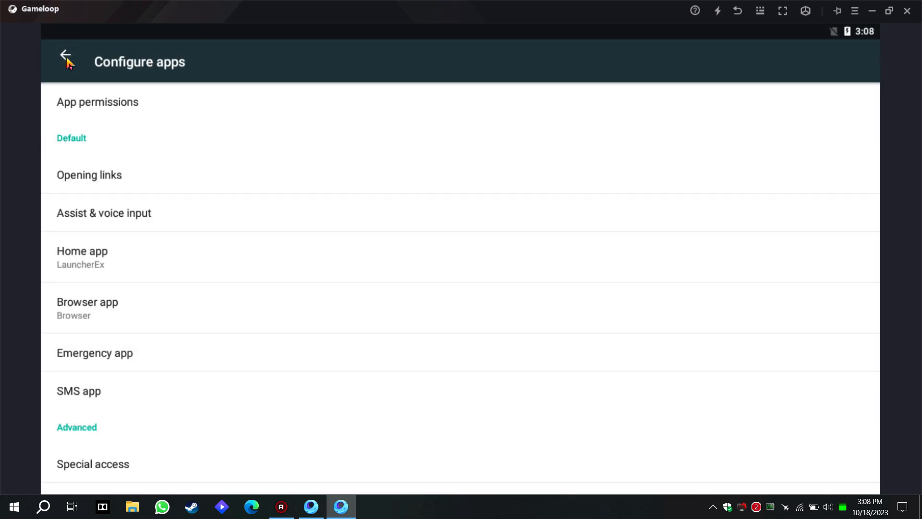
Inspect the Location settings and Emergency Location Service, confirming both are off.
click(66, 61)
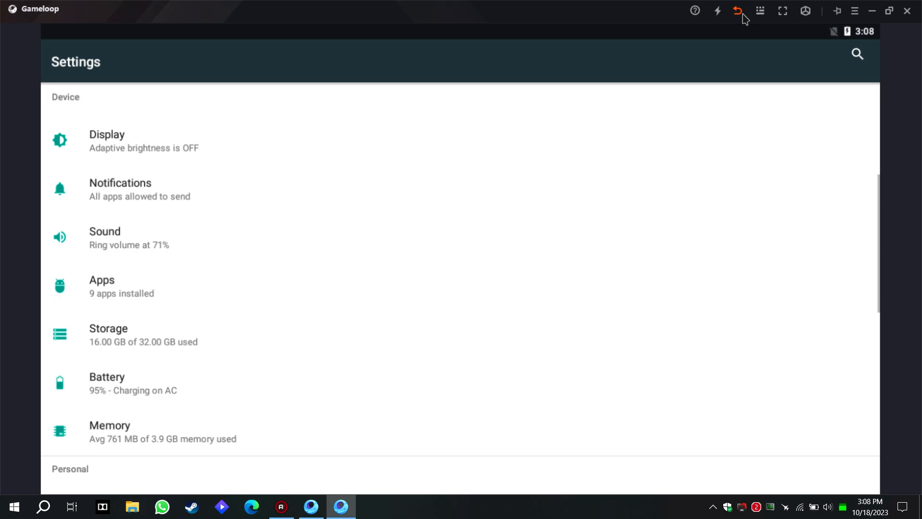
scroll(down, 3)
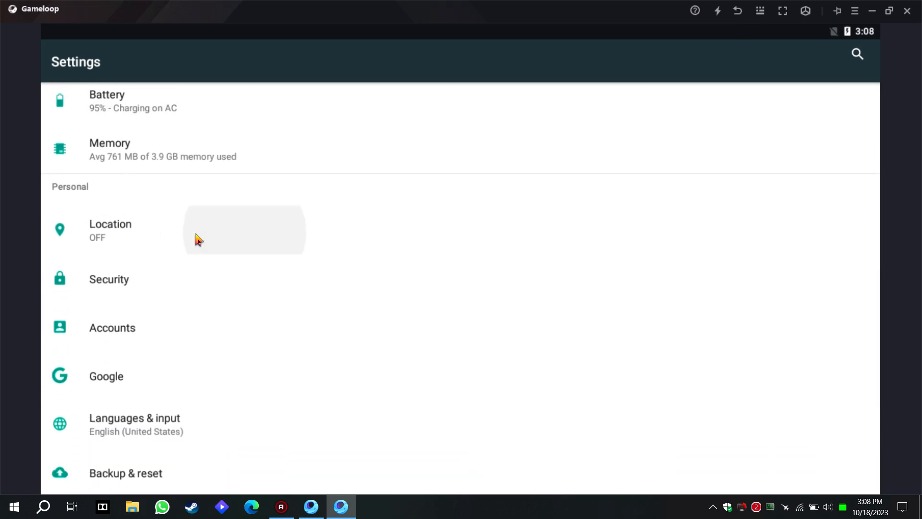
click(111, 230)
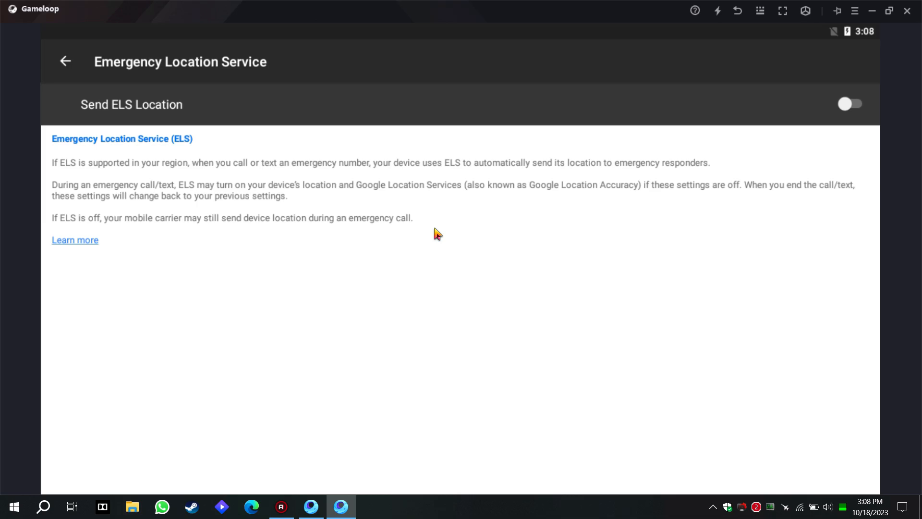
click(735, 11)
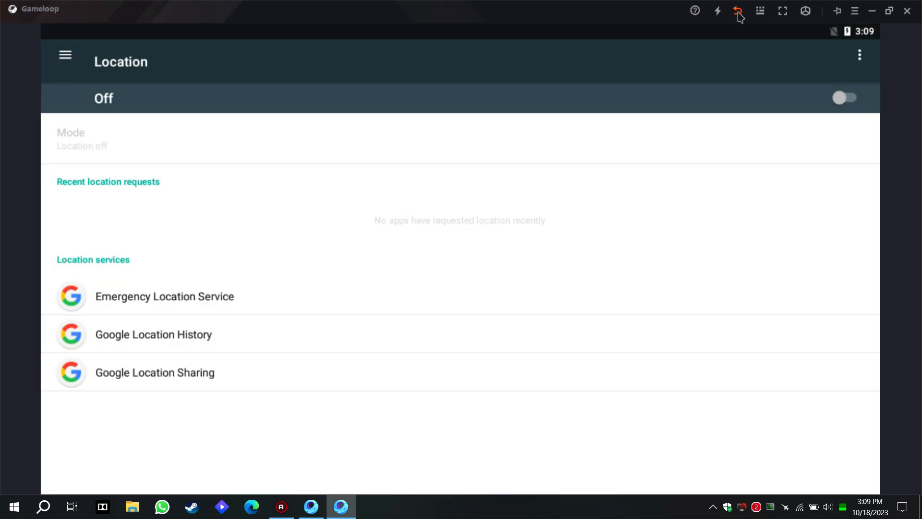
click(737, 11)
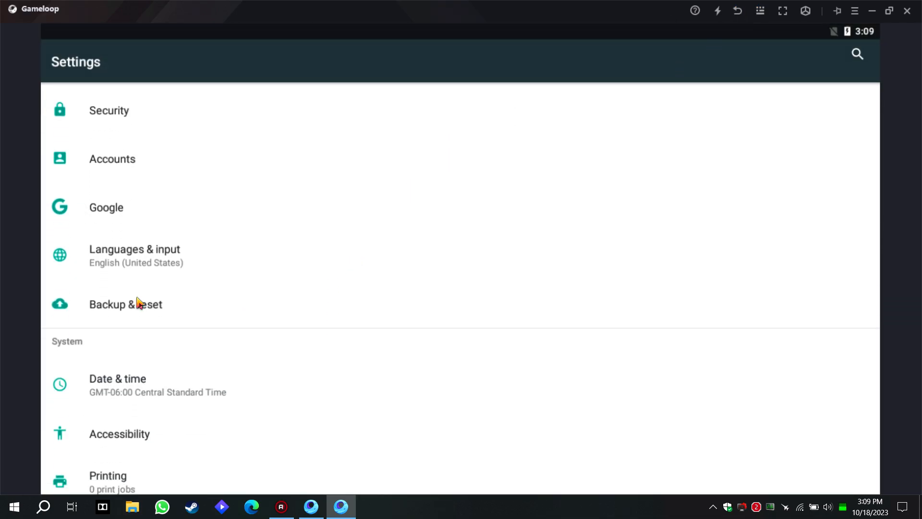
click(125, 305)
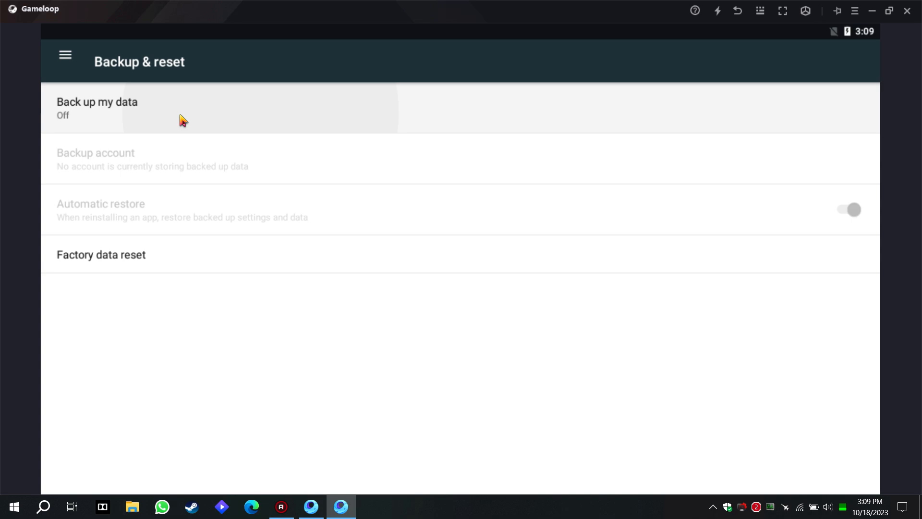
click(97, 108)
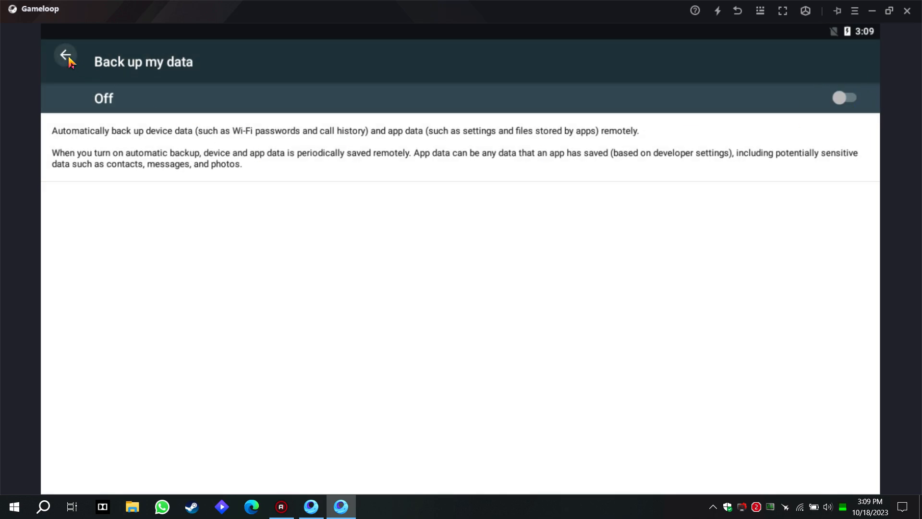
click(67, 62)
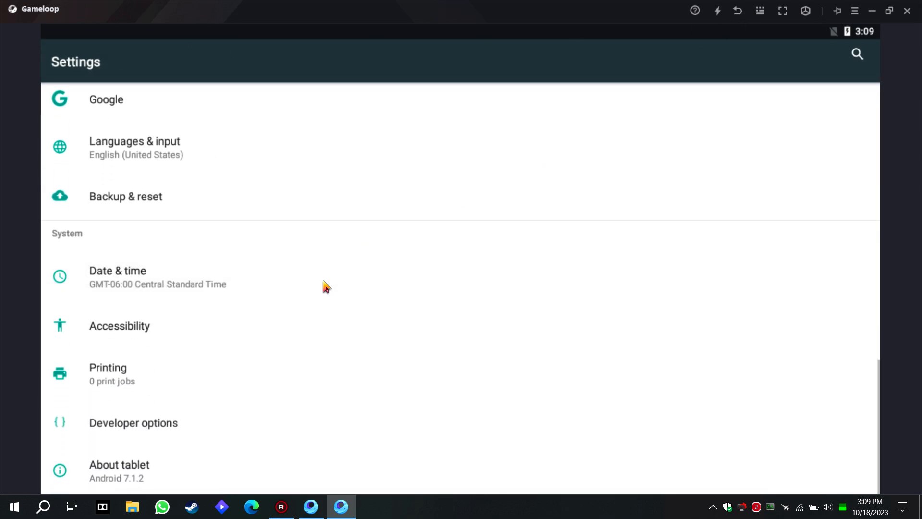
Enter Developer options from Settings, with developer mode and automatic system updates on.
click(134, 422)
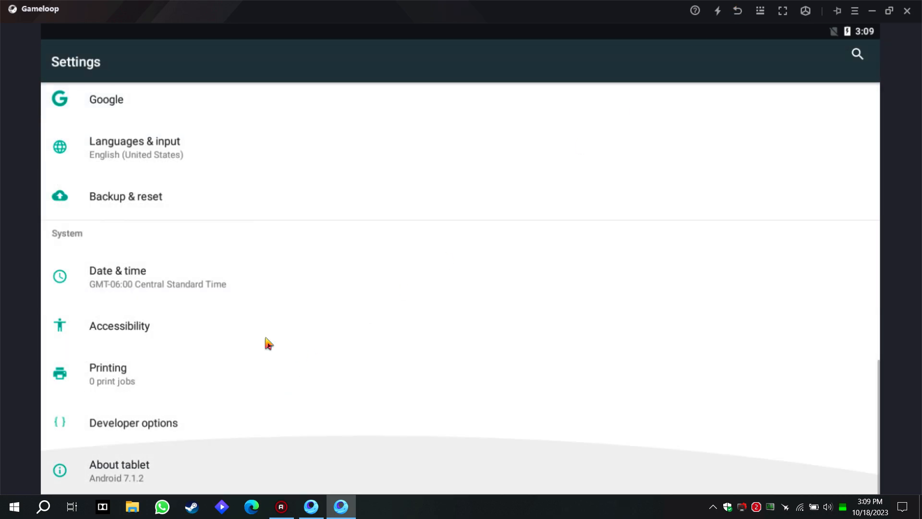
click(119, 464)
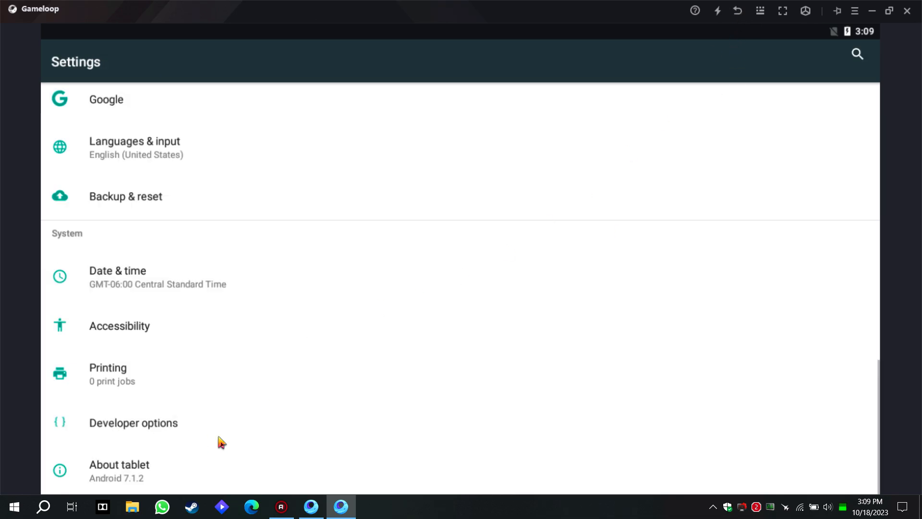
click(134, 423)
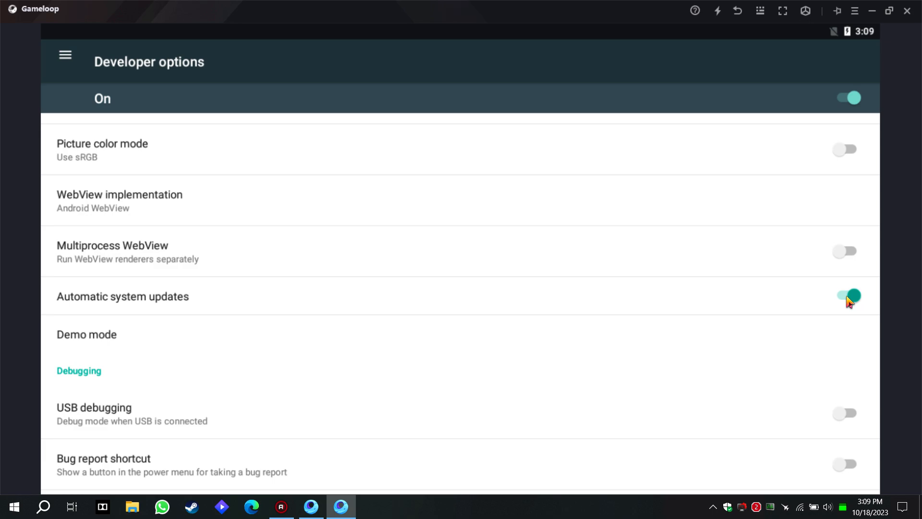
Set window animation scale to .5x, matching the transition and animator duration scales.
scroll(down, 3)
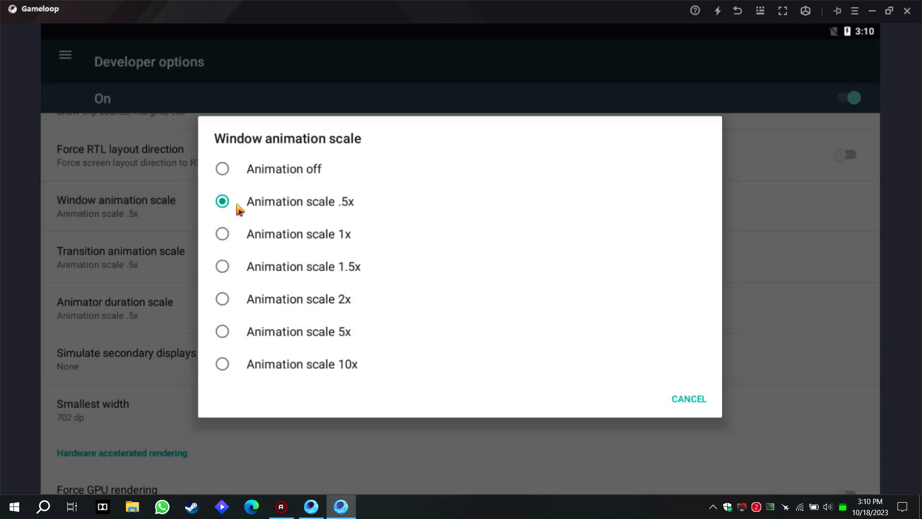
click(223, 202)
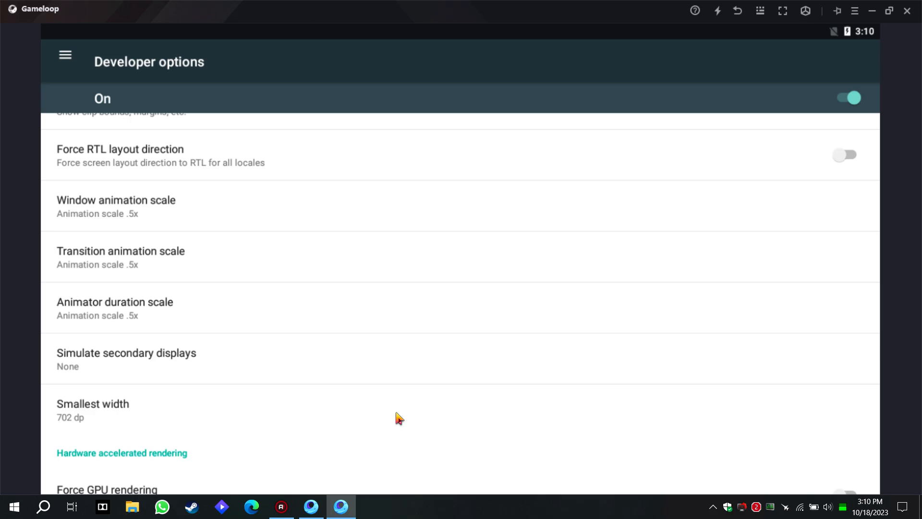
Keep smallest width at 702 dp and review the hardware rendering options.
scroll(down, 3)
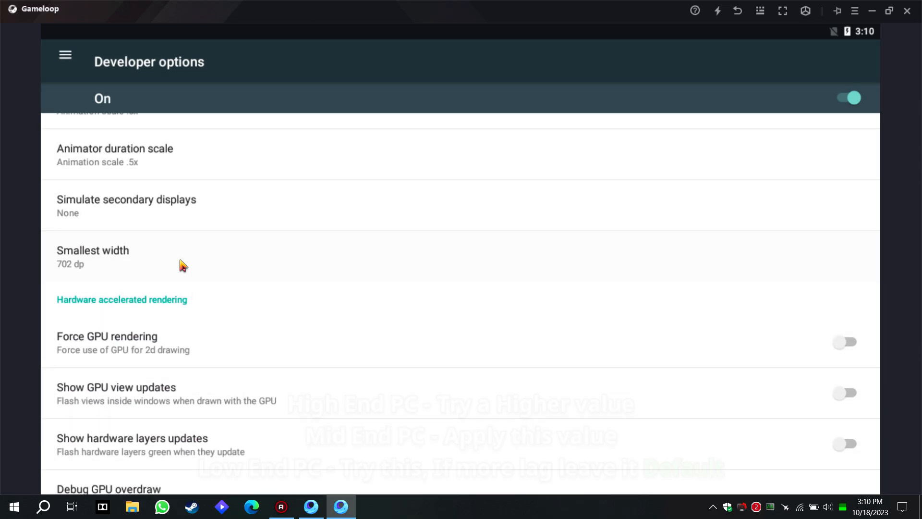
click(93, 255)
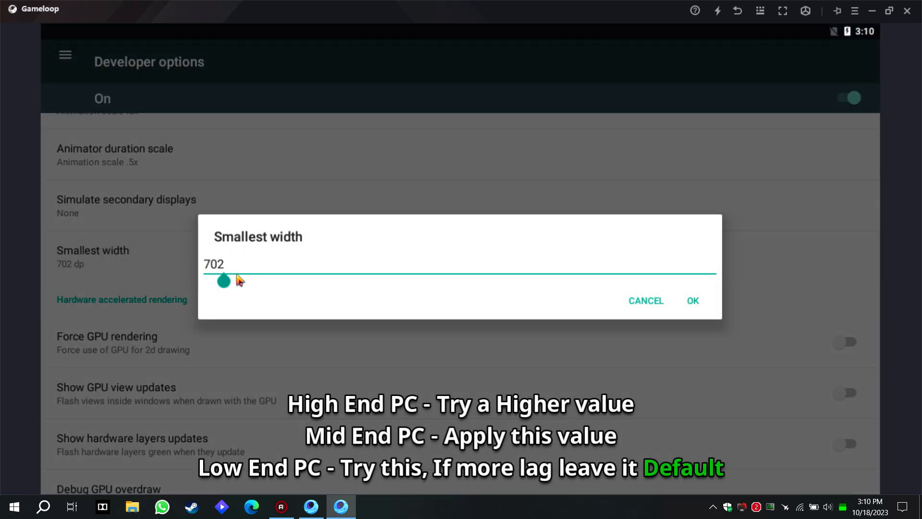
click(693, 301)
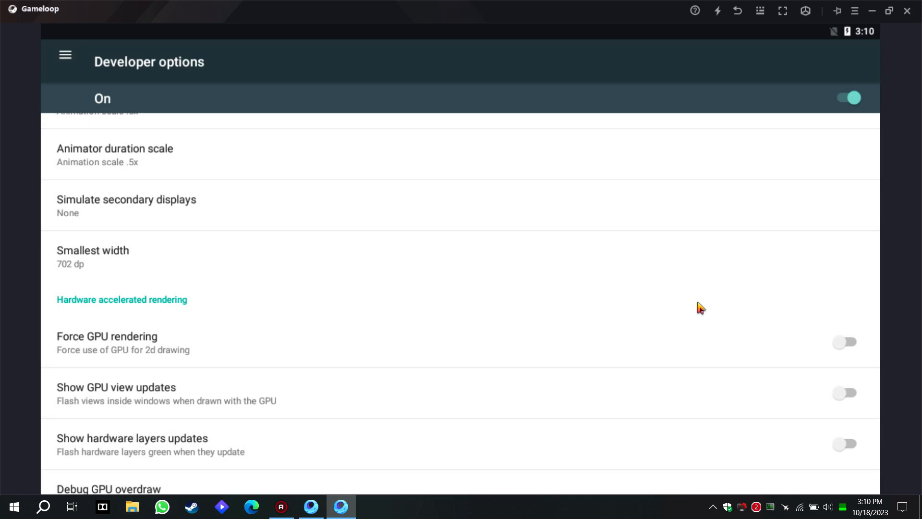
scroll(down, 3)
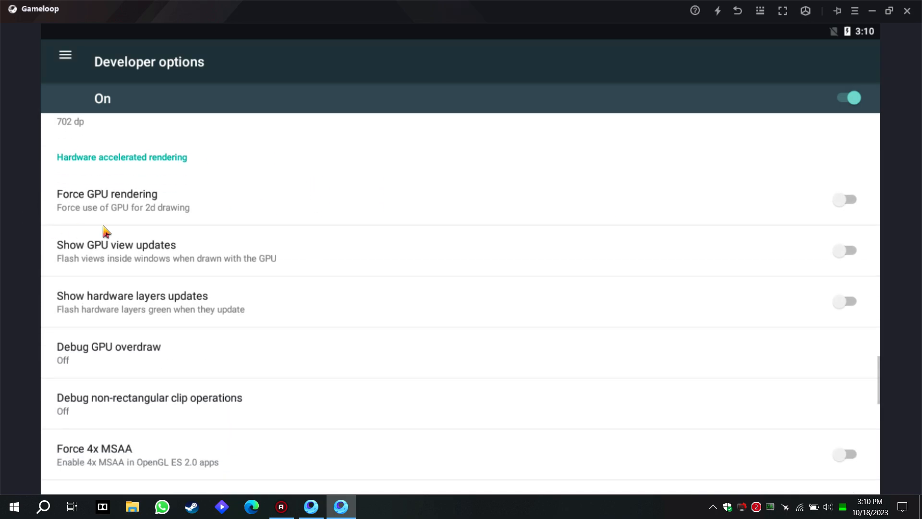
mouse_move(304, 202)
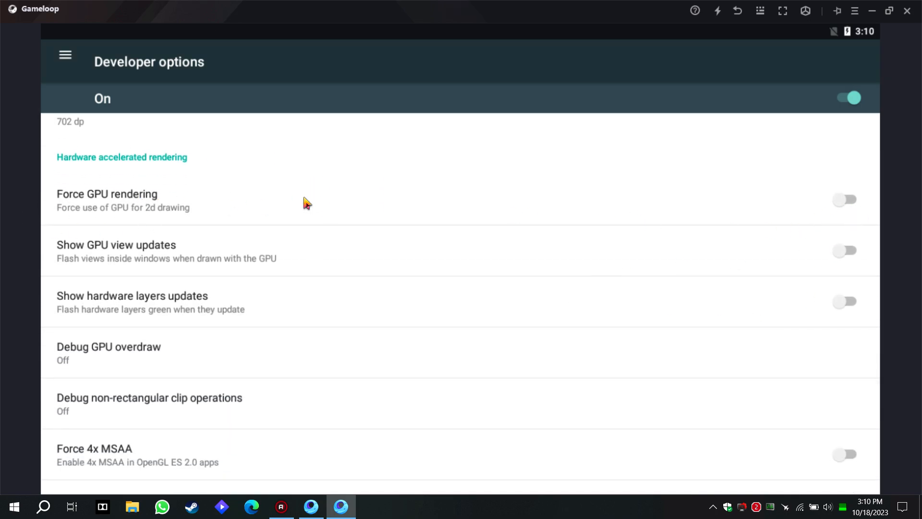
scroll(down, 3)
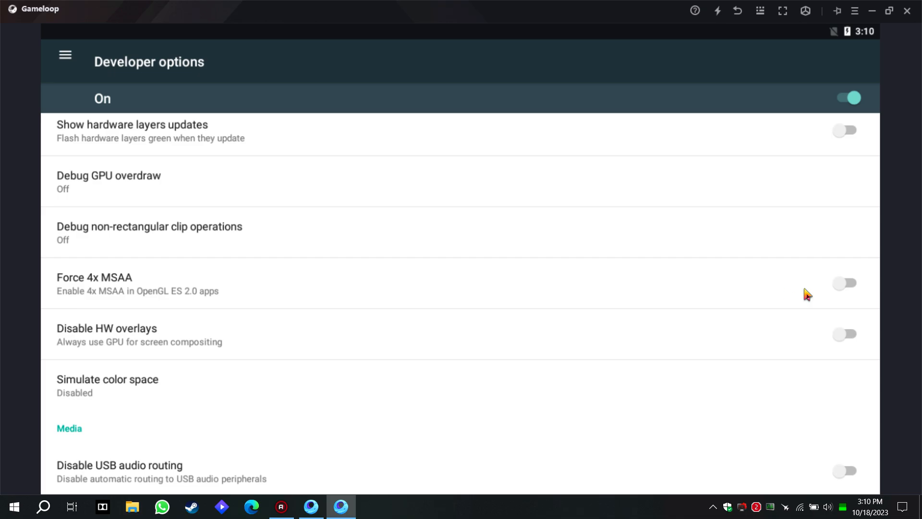
scroll(down, 3)
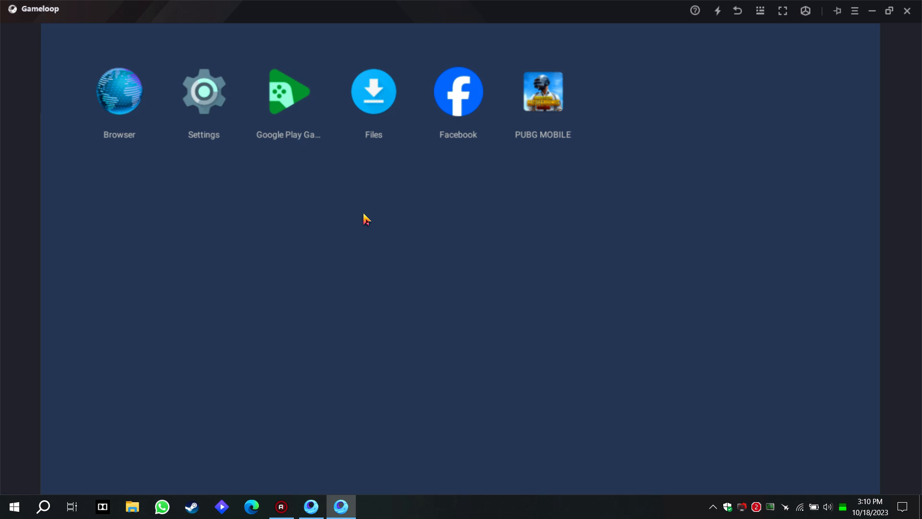
mouse_move(297, 110)
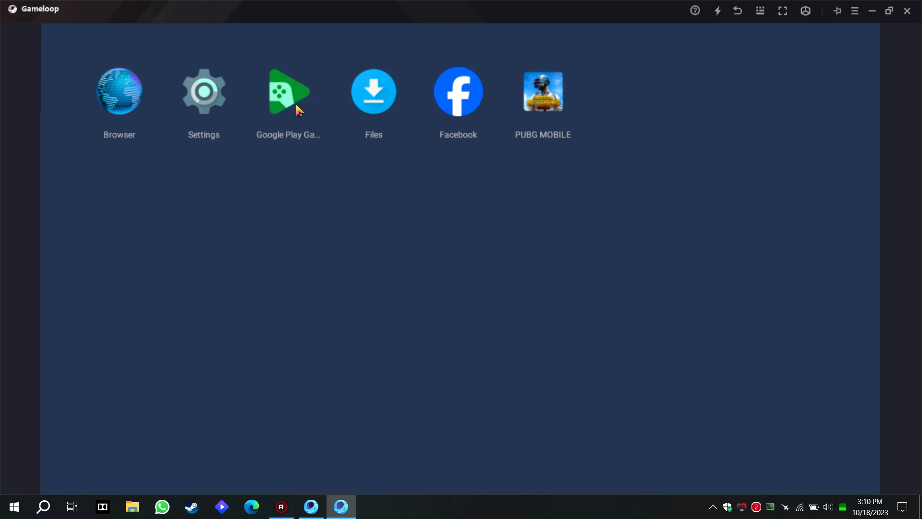
Launch Google Play Games, view the PUBG MOBILE listing, then reach the store's games home.
click(288, 91)
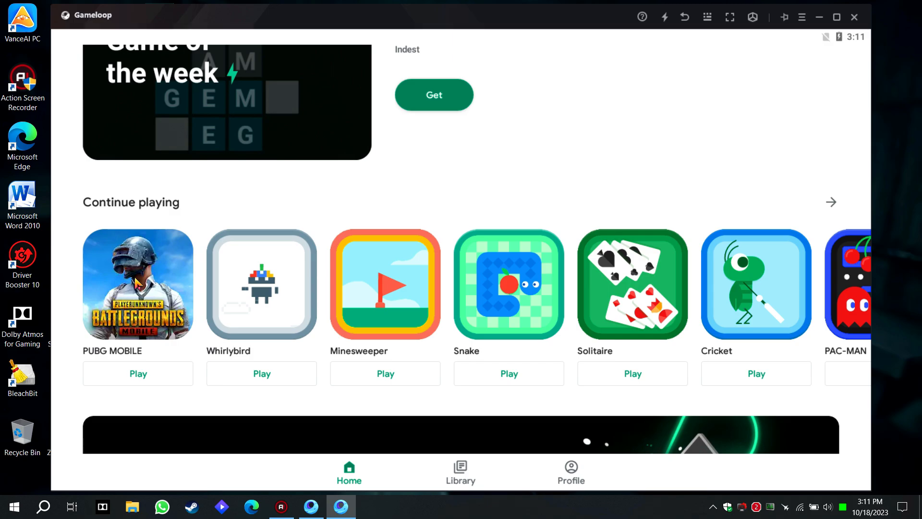
click(137, 284)
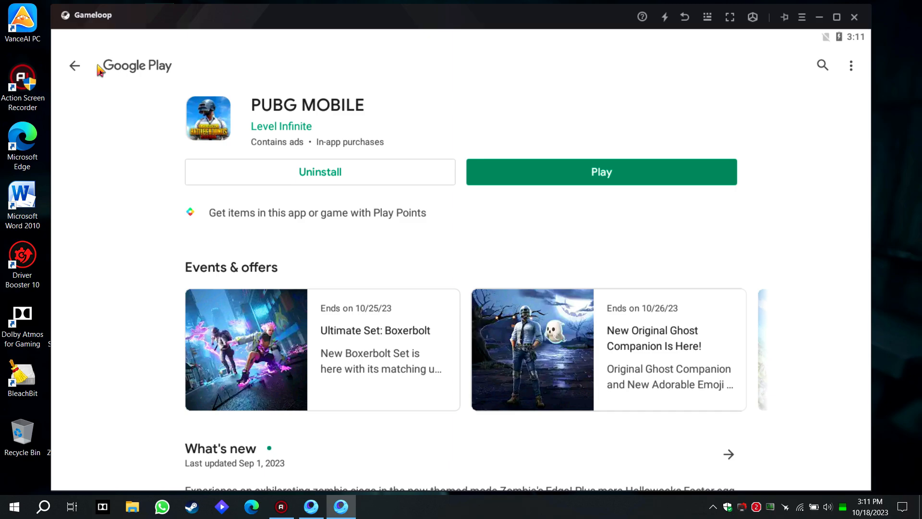
click(75, 66)
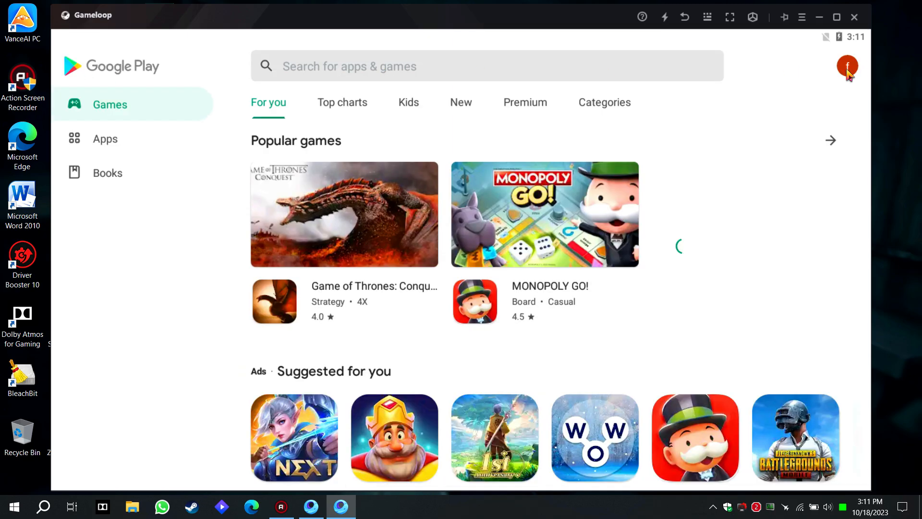
Review Play Protect from the account menu, leave scanning off, and return home.
click(847, 66)
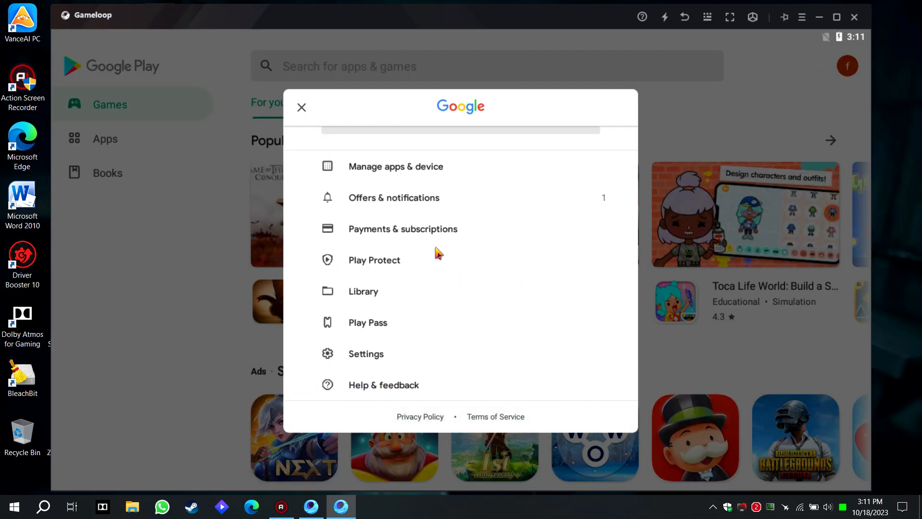
click(374, 260)
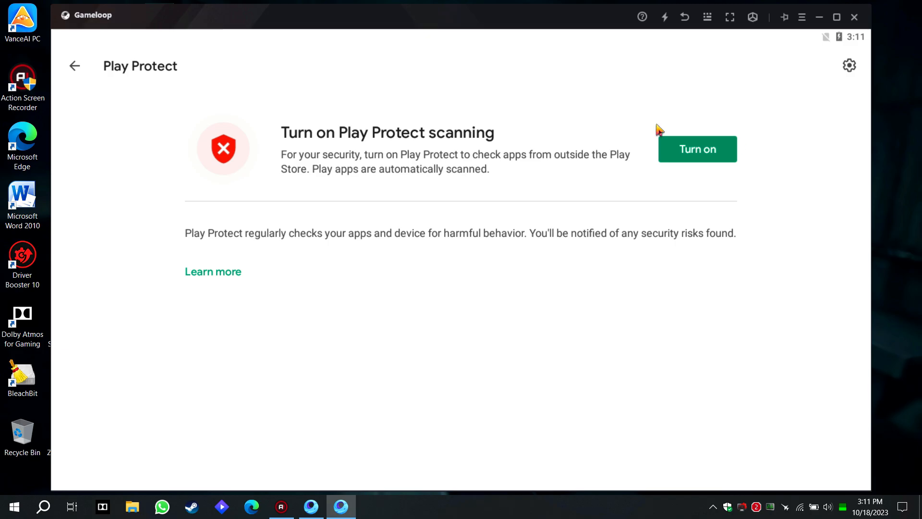
mouse_move(463, 111)
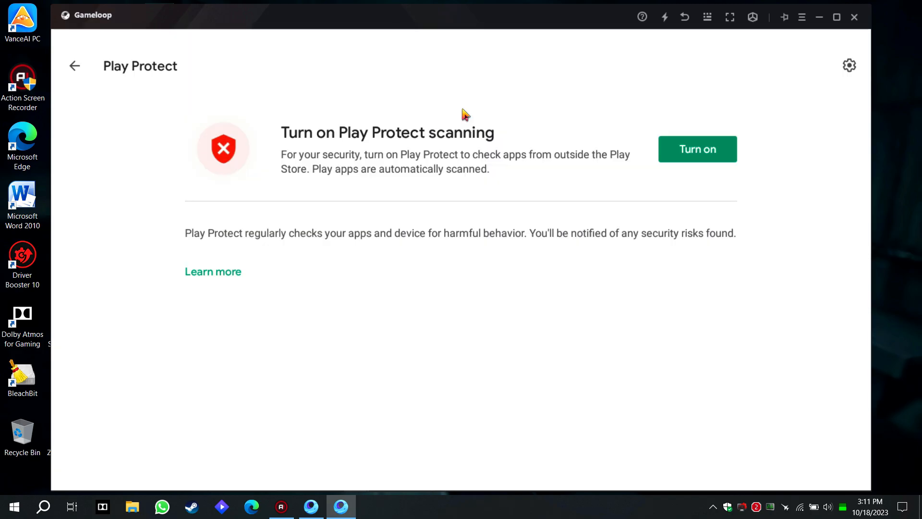
click(684, 16)
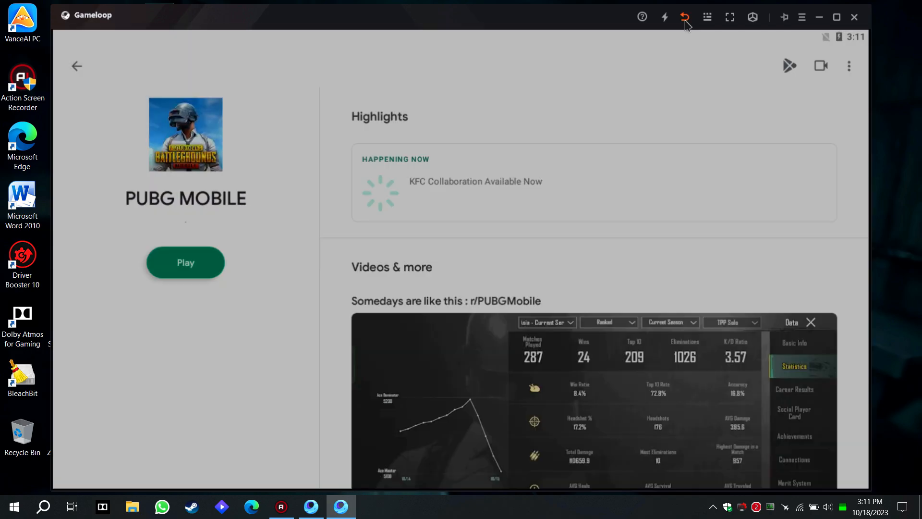
click(684, 16)
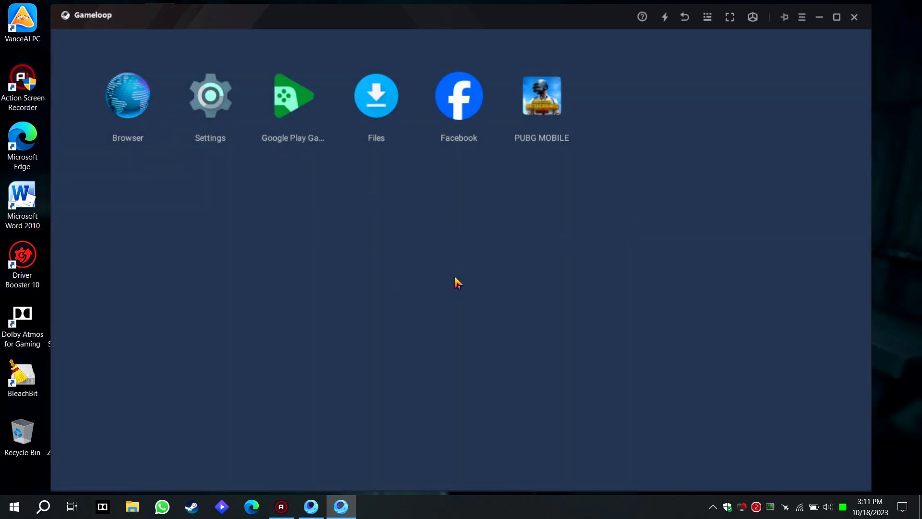